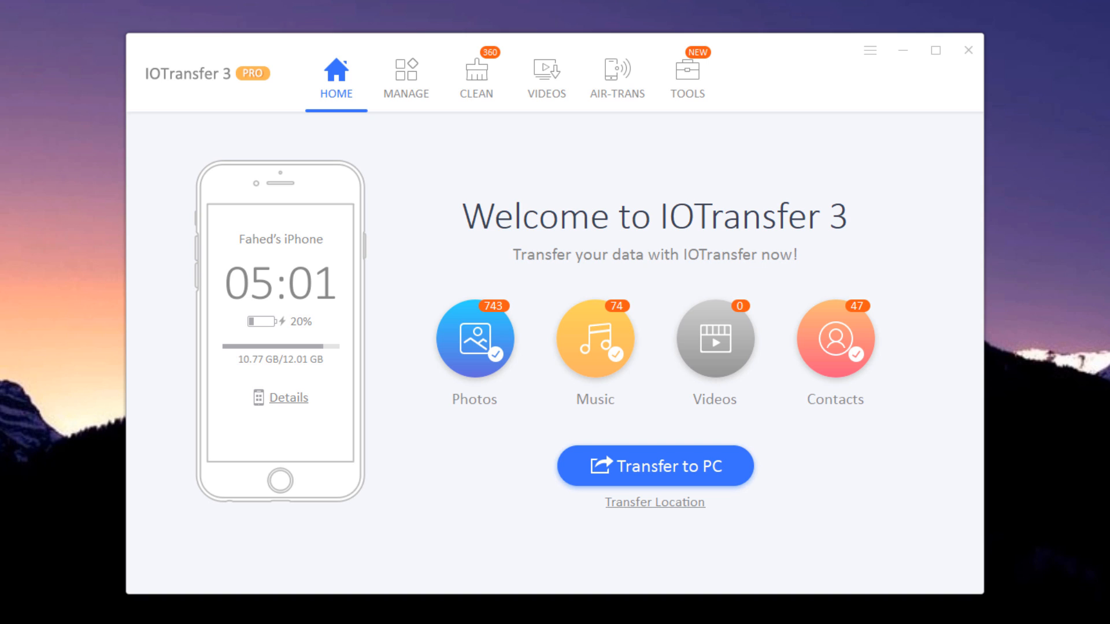
# Step: Export the four selected iPhone music tracks to the PC and dismiss the success message
pyautogui.click(405, 75)
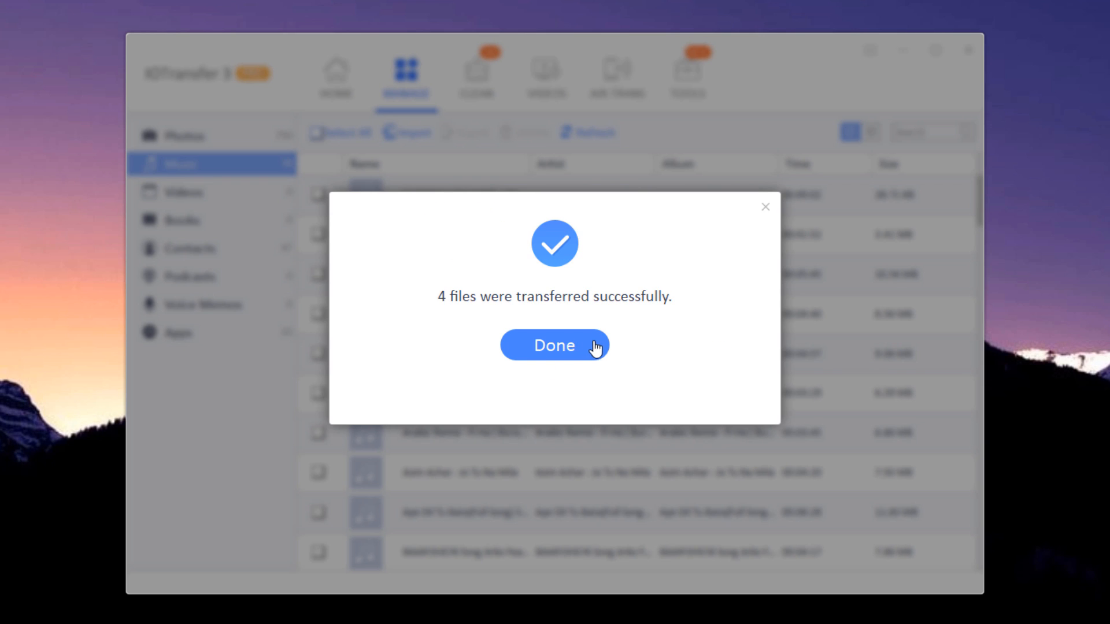
pyautogui.click(554, 346)
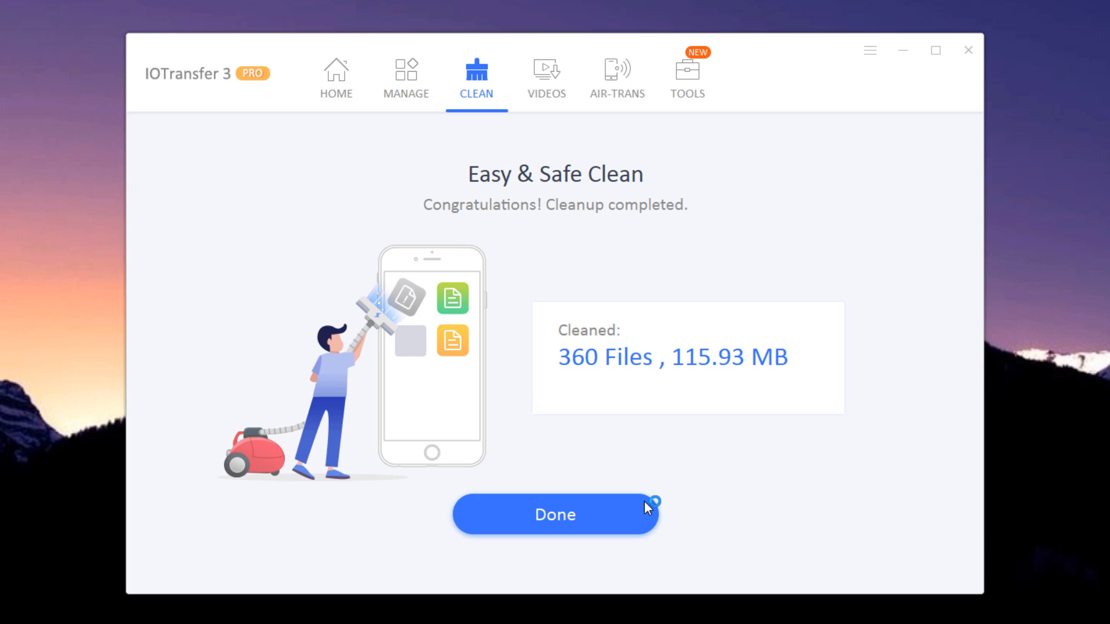
# Step: Acknowledge the completed junk cleanup of 360 files totalling 115.93 MB
pyautogui.click(545, 78)
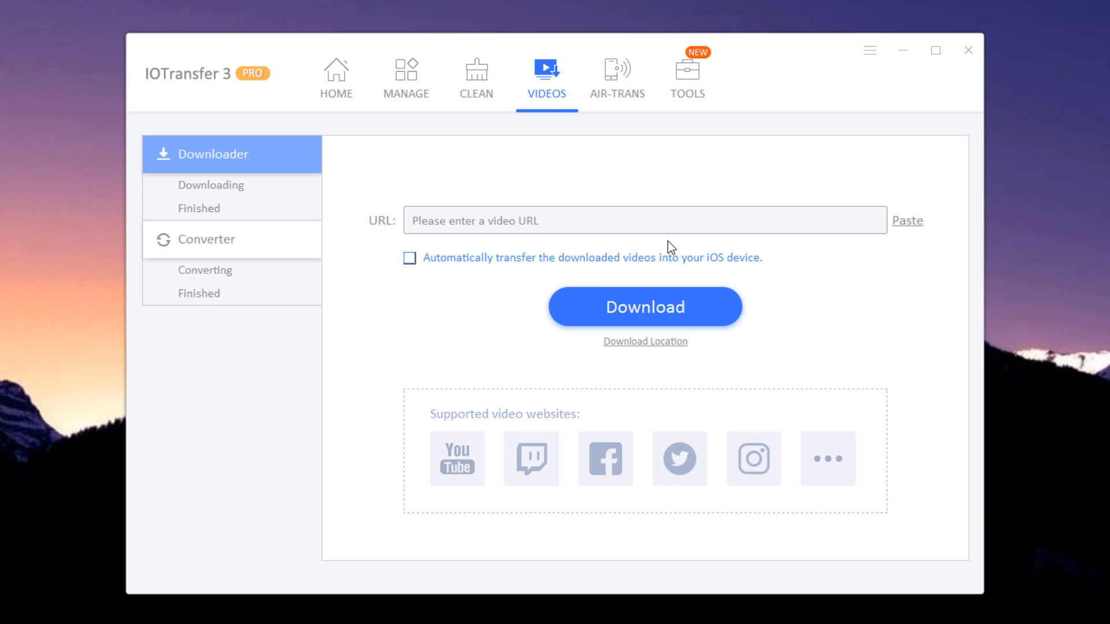
pyautogui.moveTo(579, 174)
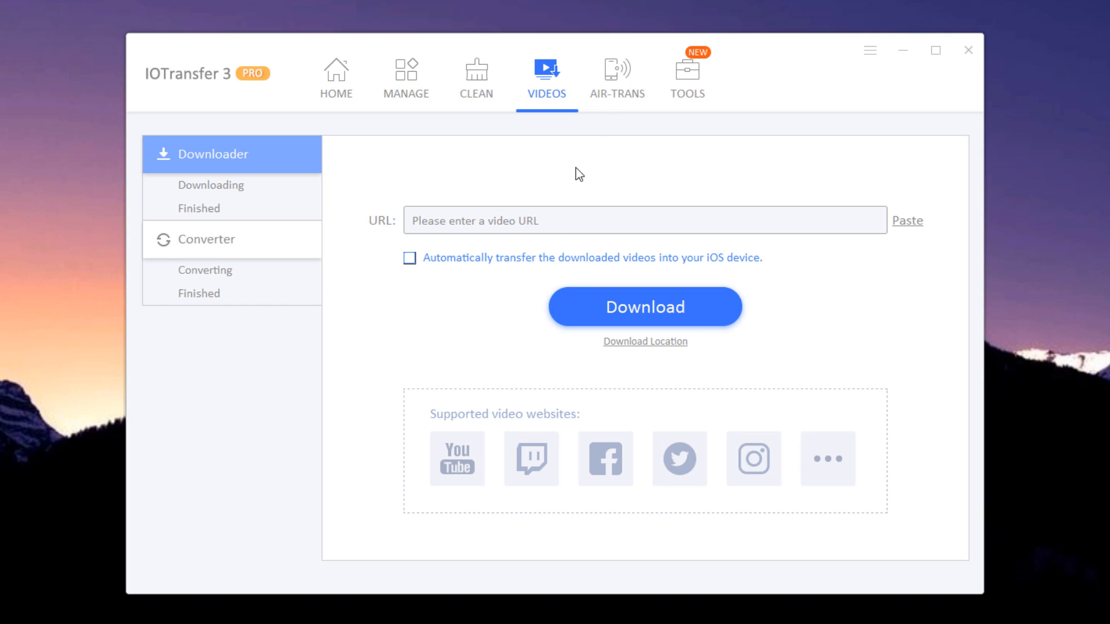
# Step: Move from the video Downloader panel to the wireless Air-Trans section
pyautogui.click(617, 76)
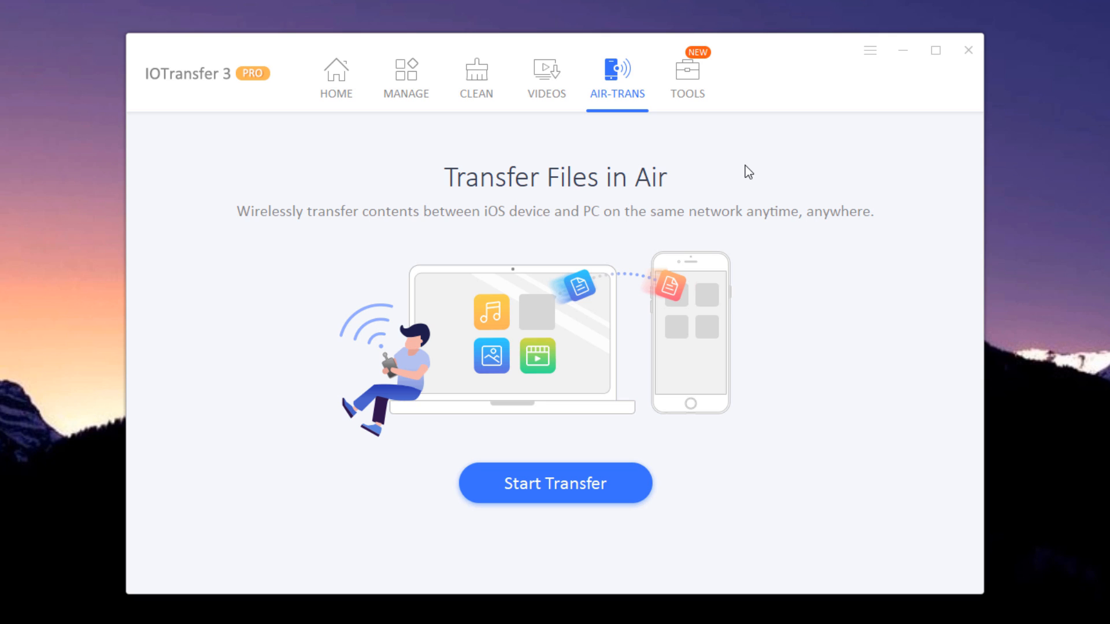
# Step: Switch from Air-Trans to the Tools section with Instagram Downloader and GIF Maker
pyautogui.click(686, 75)
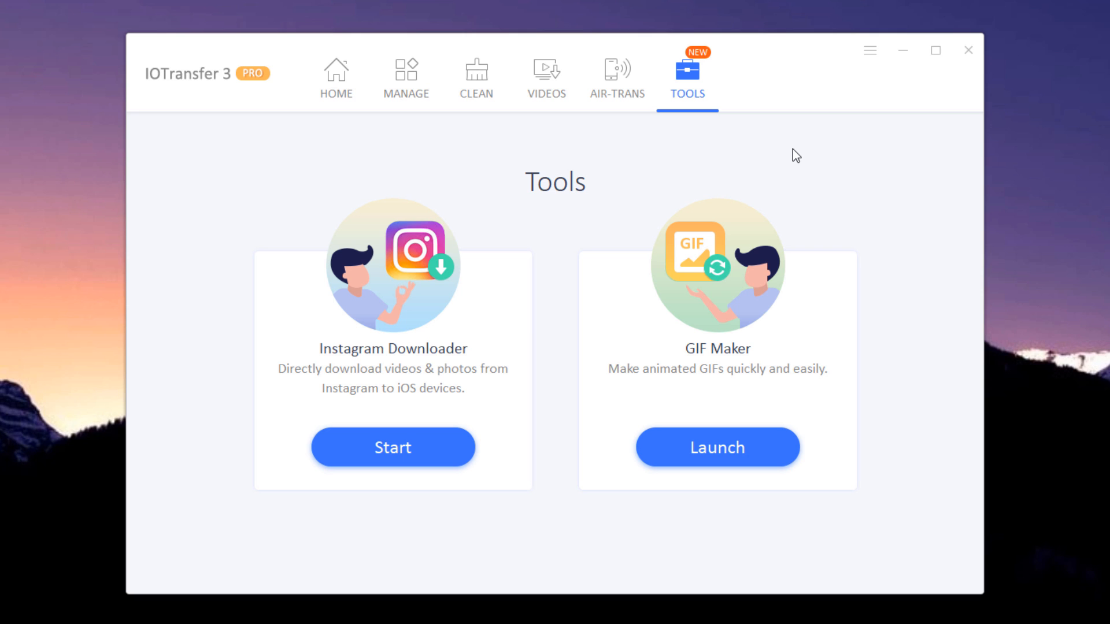